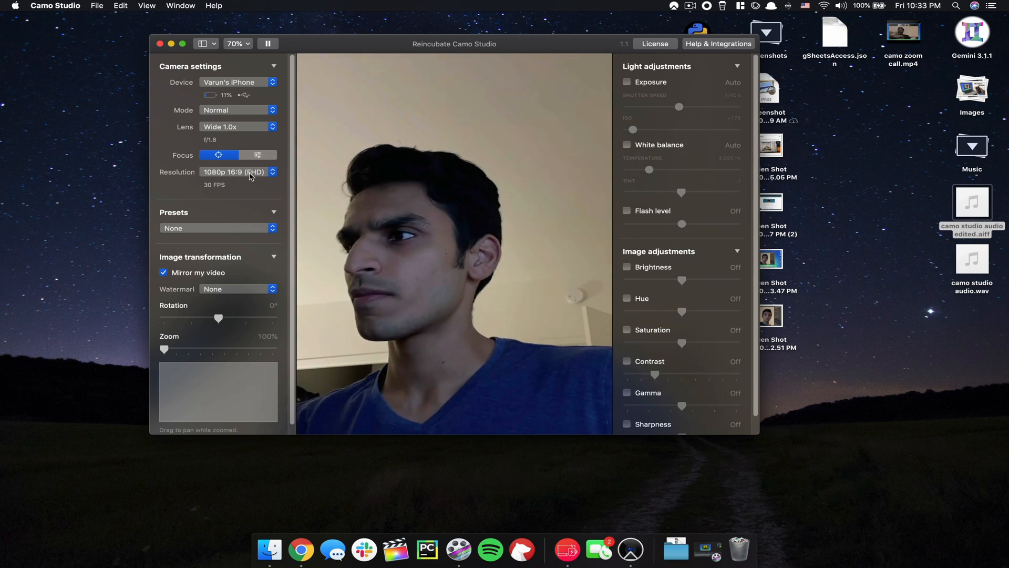
# Keep the resolution at 1080p 16:9 and apply the Synthwave 1980s preset.
pyautogui.click(238, 172)
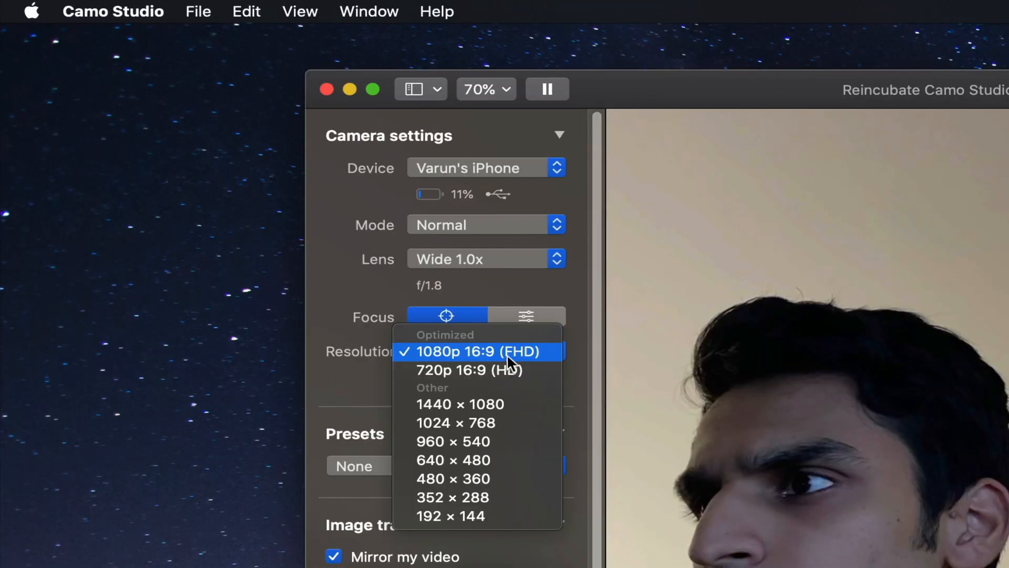
pyautogui.moveTo(470, 369)
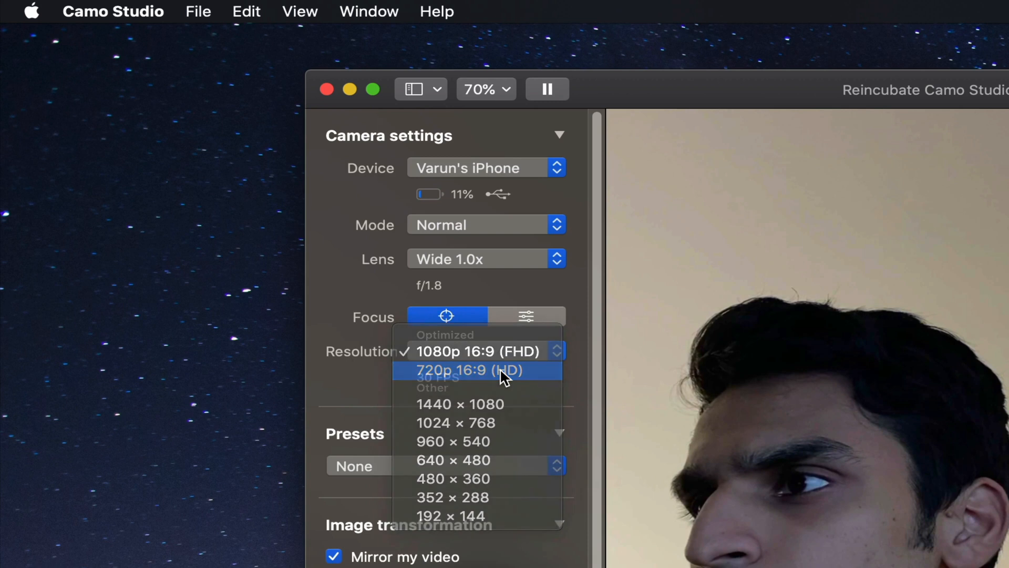
pyautogui.click(468, 369)
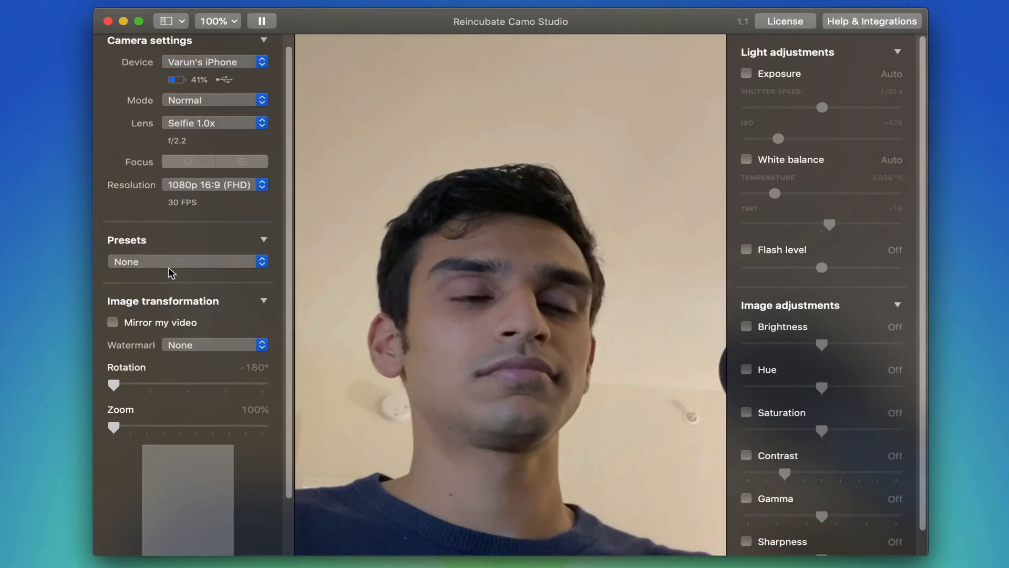
pyautogui.click(186, 261)
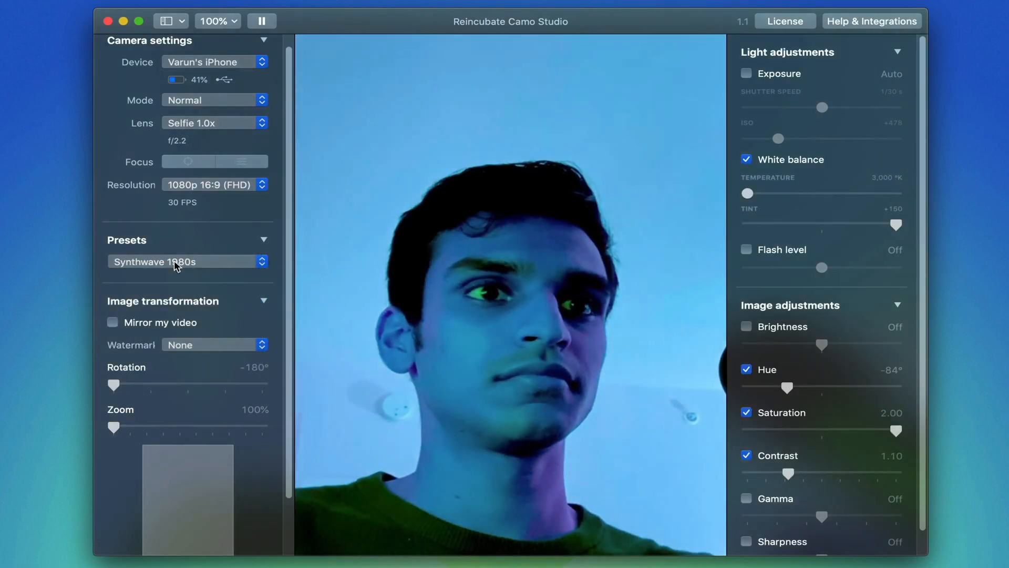
pyautogui.click(186, 261)
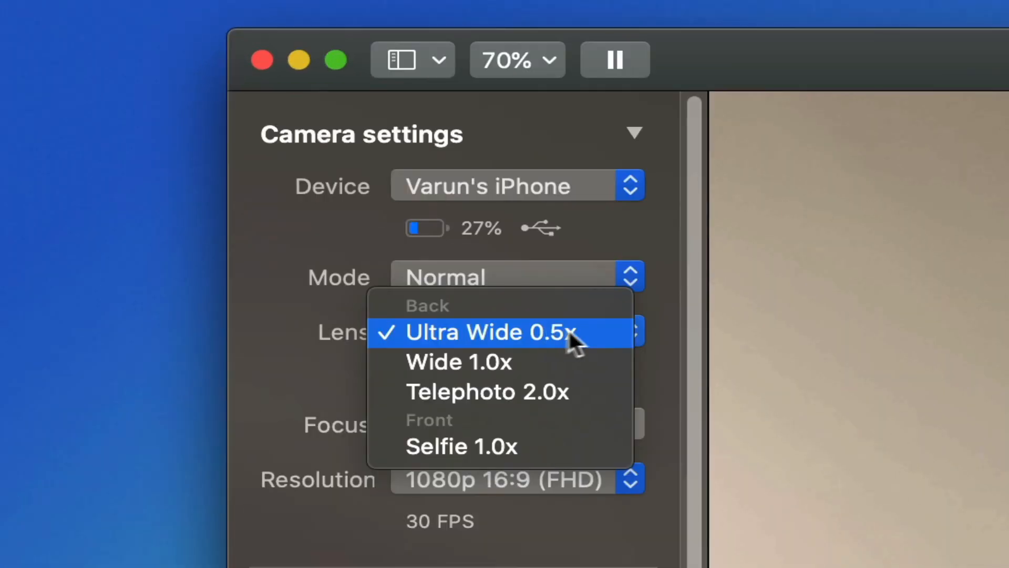
pyautogui.moveTo(605, 350)
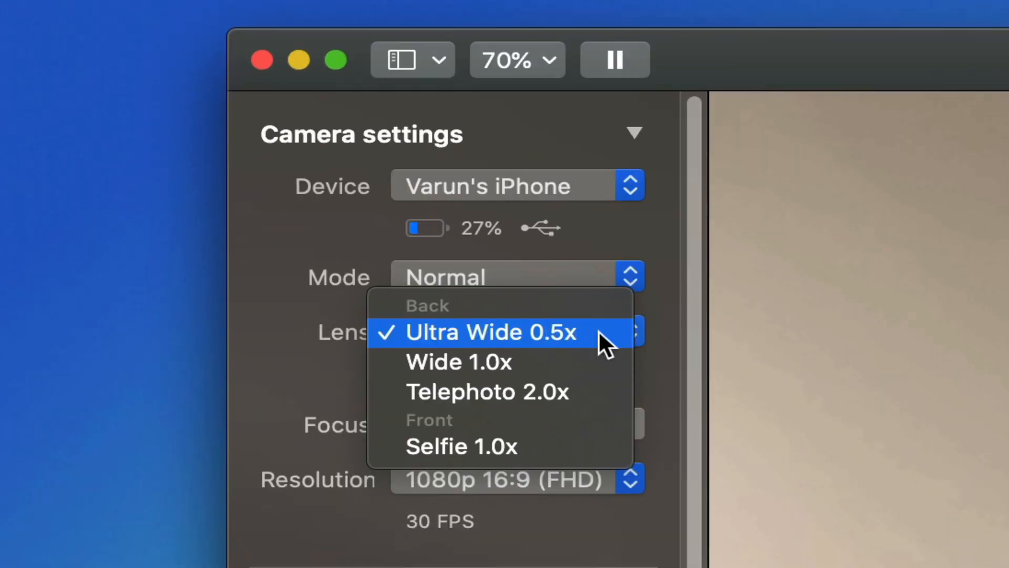
pyautogui.moveTo(592, 368)
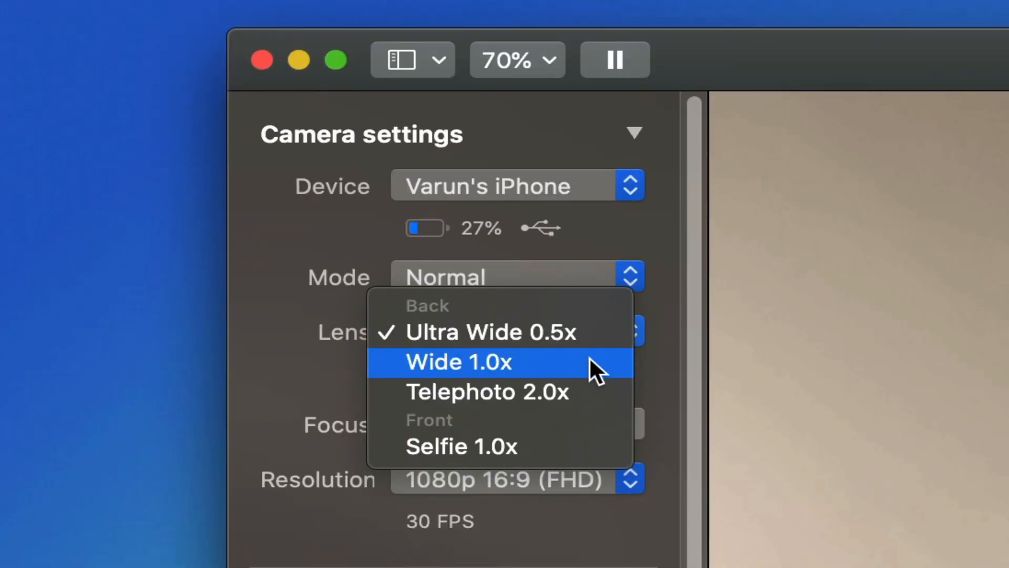
pyautogui.moveTo(592, 391)
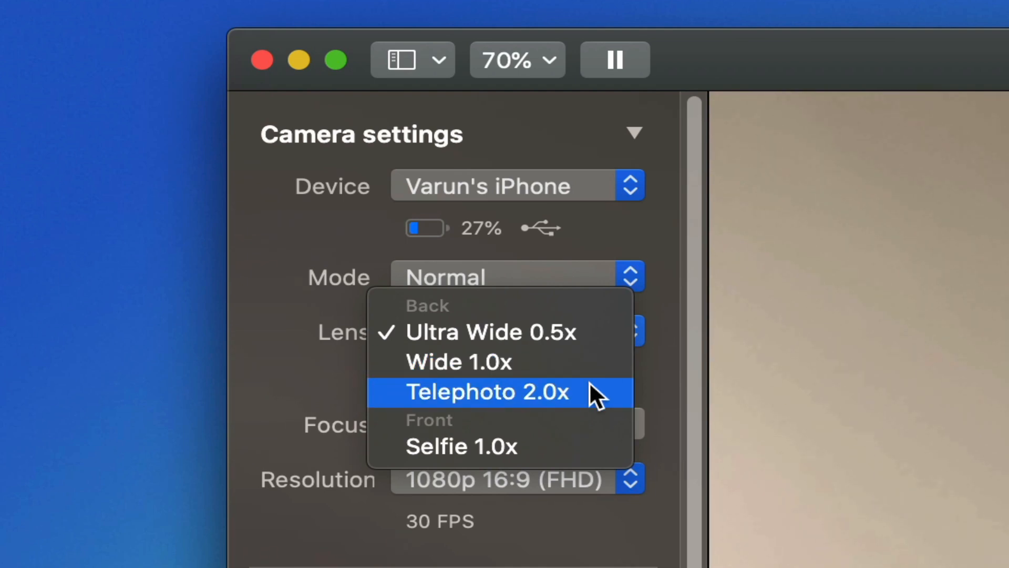
pyautogui.moveTo(589, 428)
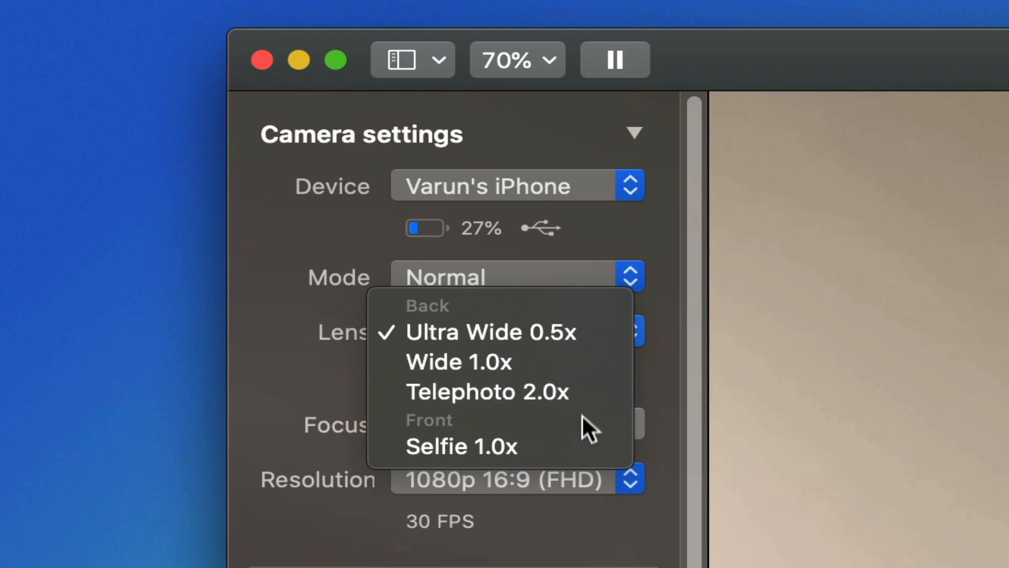
# Switch the lens to Wide 1.0x after reviewing the lens options.
pyautogui.click(459, 361)
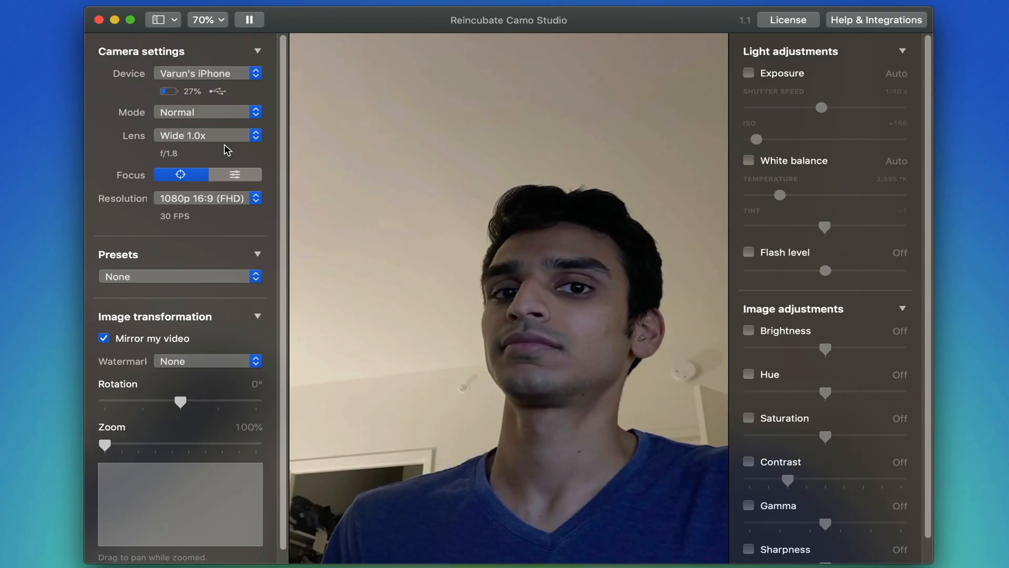
# Try the Ultra Wide 0.5x, Telephoto 2.0x and front Selfie 1.0x lenses in turn.
pyautogui.click(206, 135)
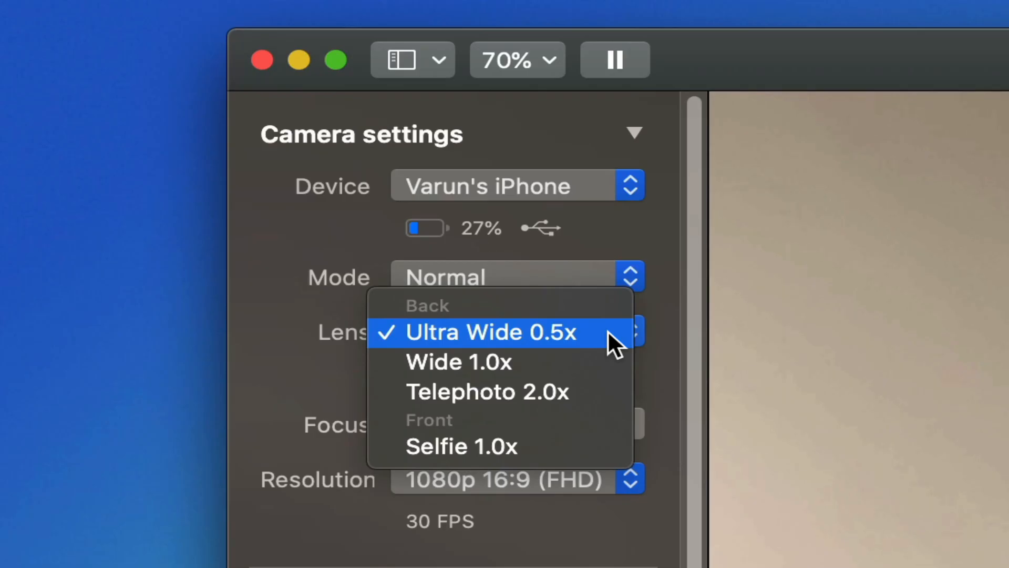
pyautogui.click(491, 332)
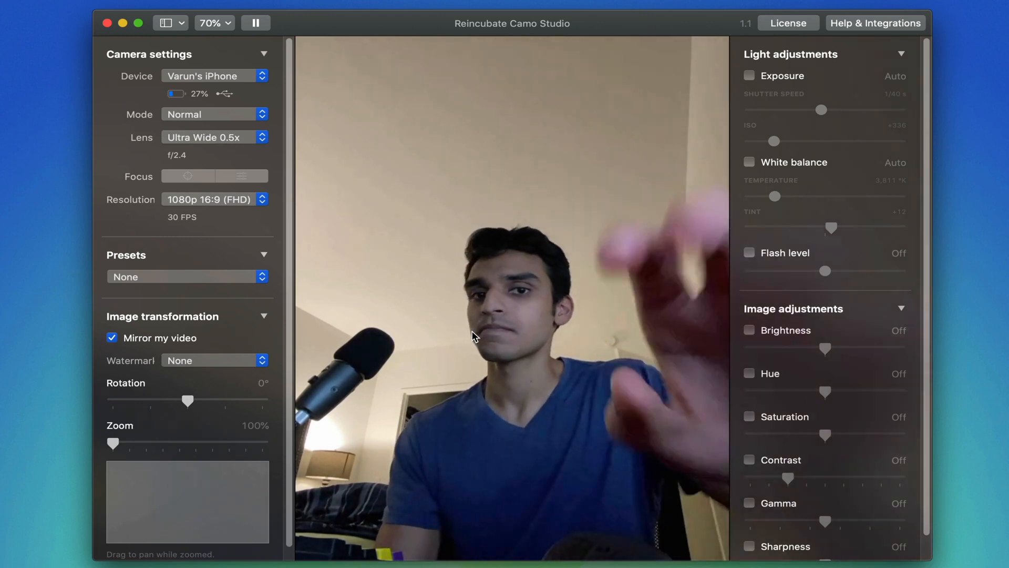
pyautogui.click(215, 137)
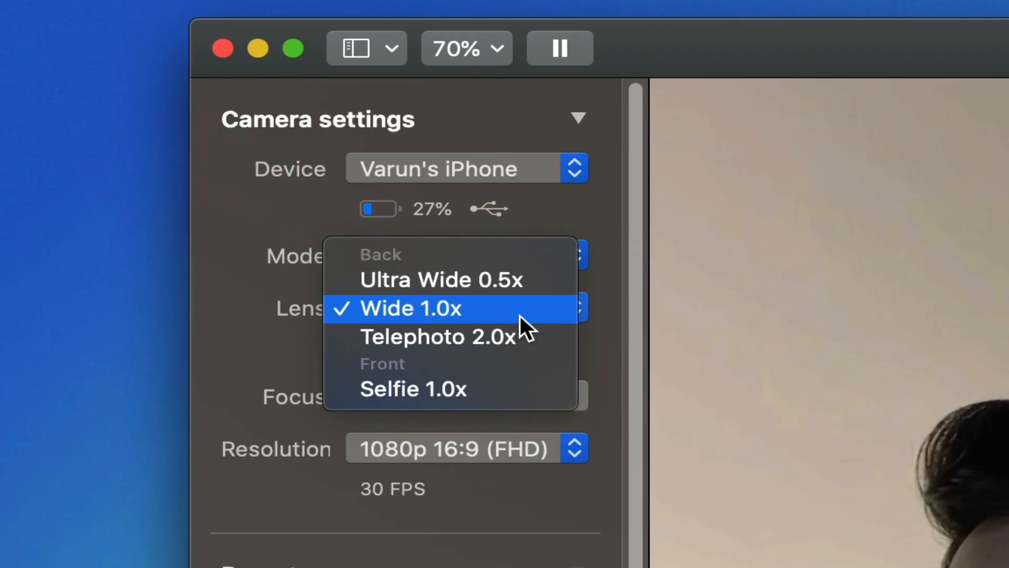
pyautogui.click(411, 307)
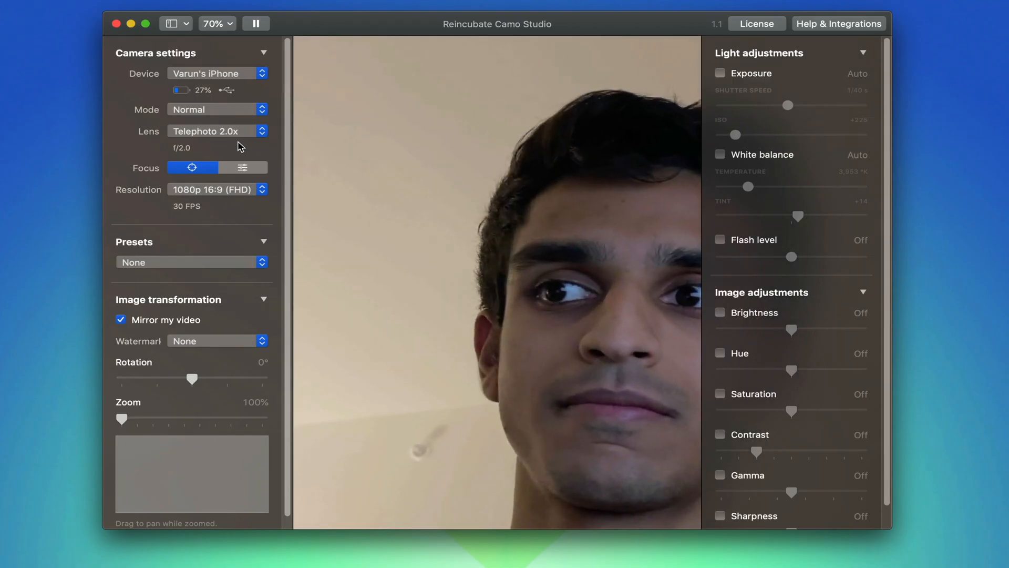
pyautogui.click(217, 131)
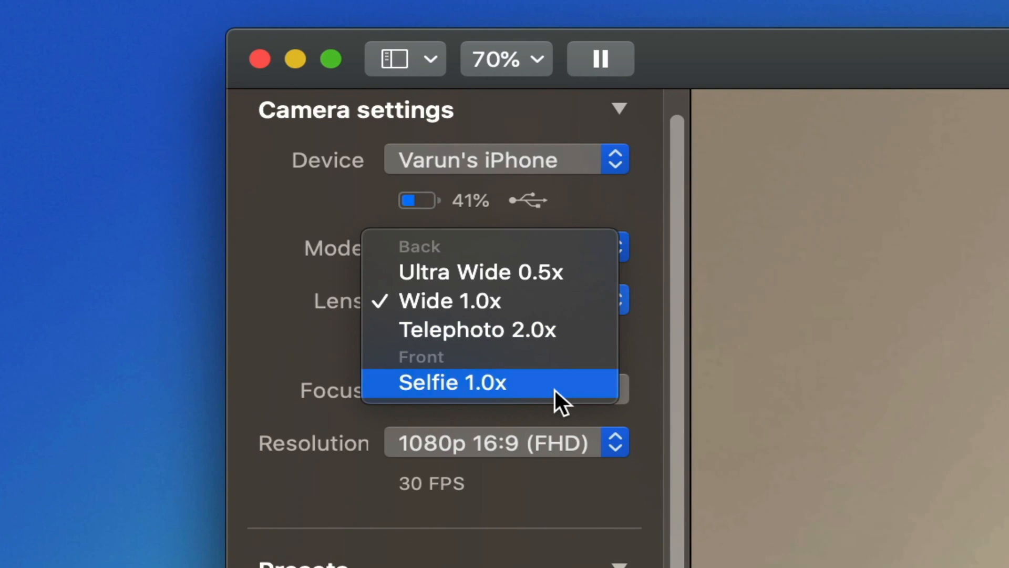
pyautogui.click(451, 382)
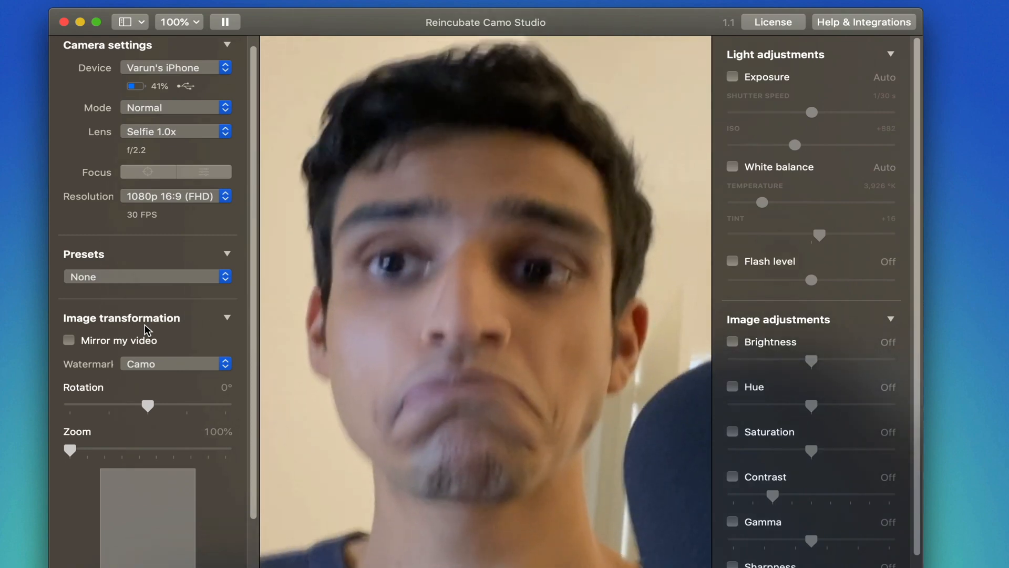
pyautogui.click(175, 107)
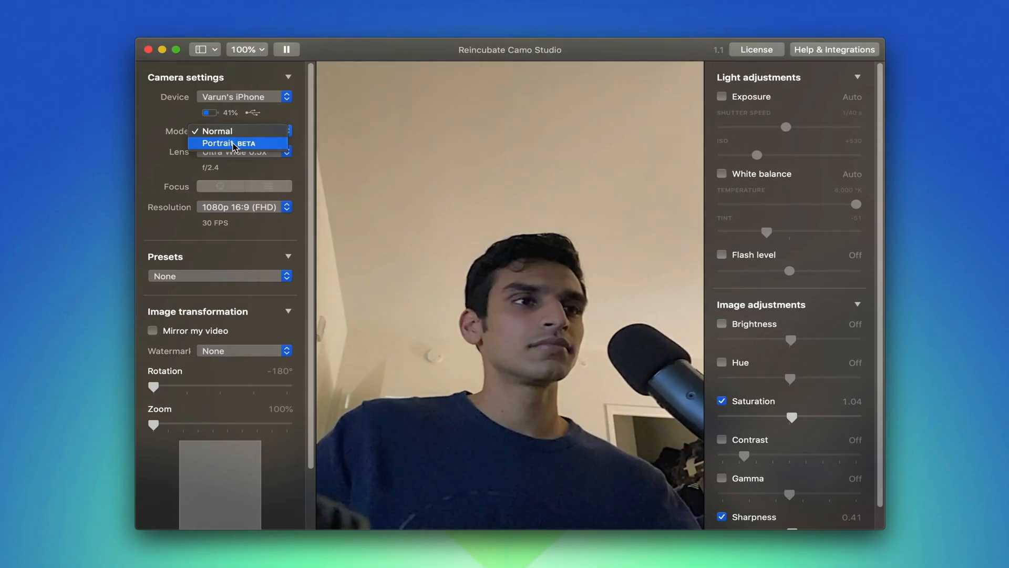
# Switch to Portrait (beta) mode and dismiss the beta preview notice.
pyautogui.click(222, 143)
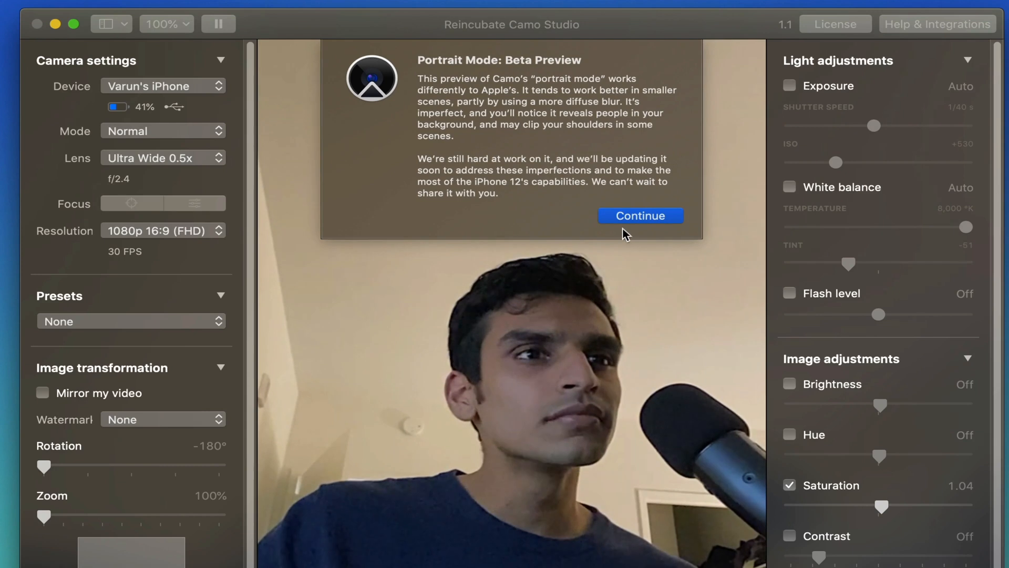
pyautogui.click(640, 216)
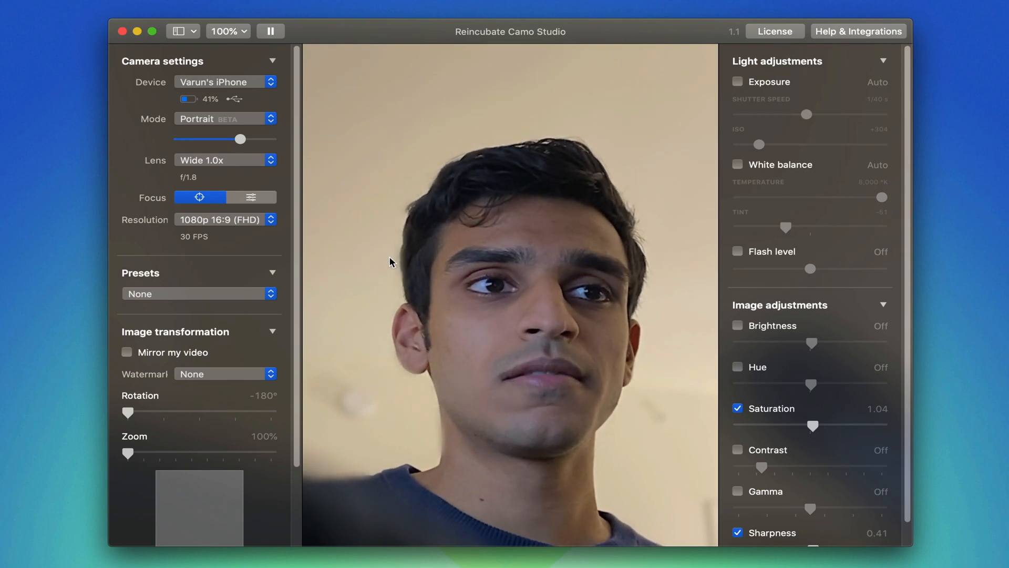
pyautogui.moveTo(413, 282)
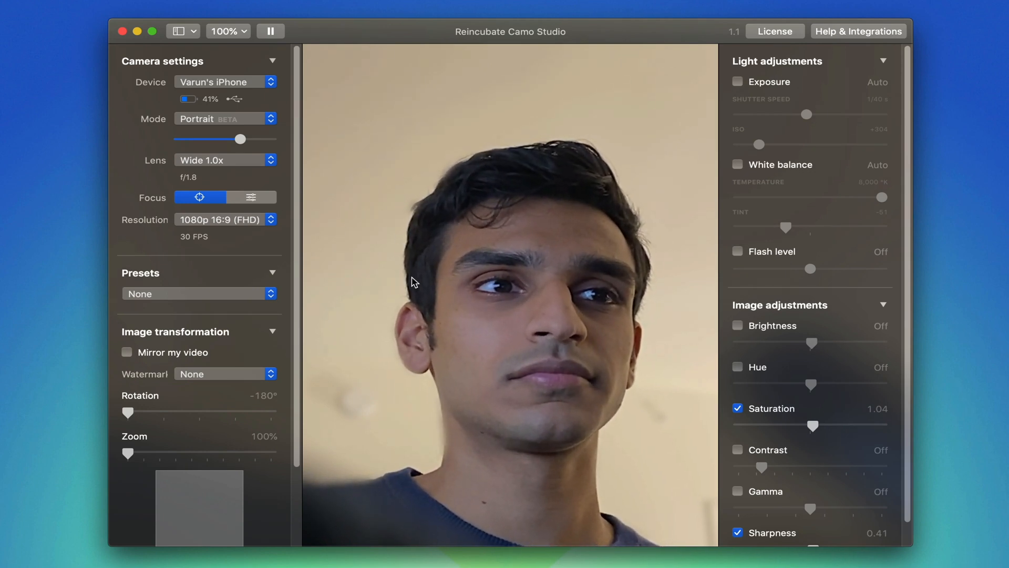
pyautogui.click(137, 31)
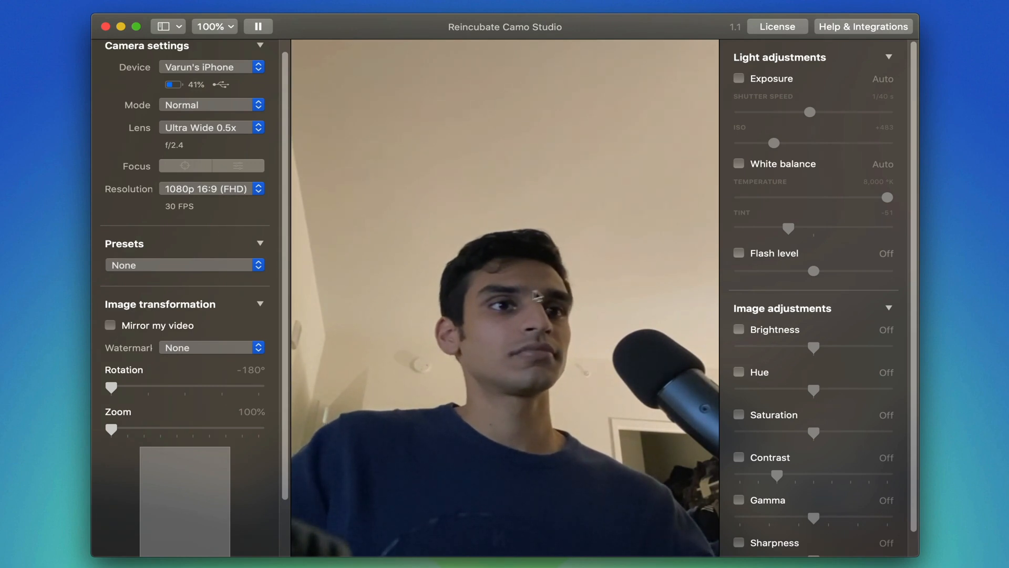
# Toggle brightness and hue, enable saturation at 1.04, then try contrast and disable it.
pyautogui.click(739, 330)
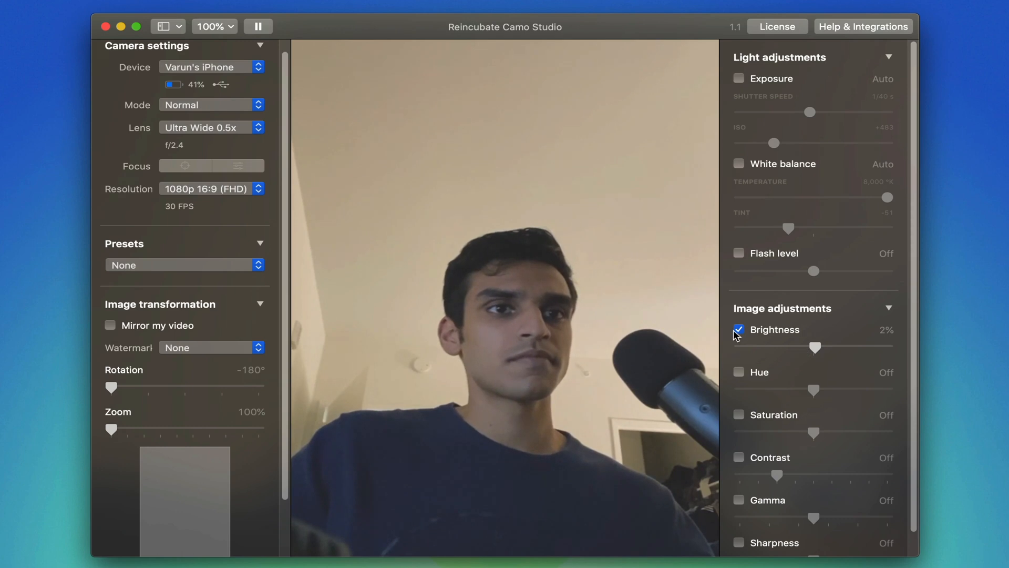
pyautogui.click(739, 372)
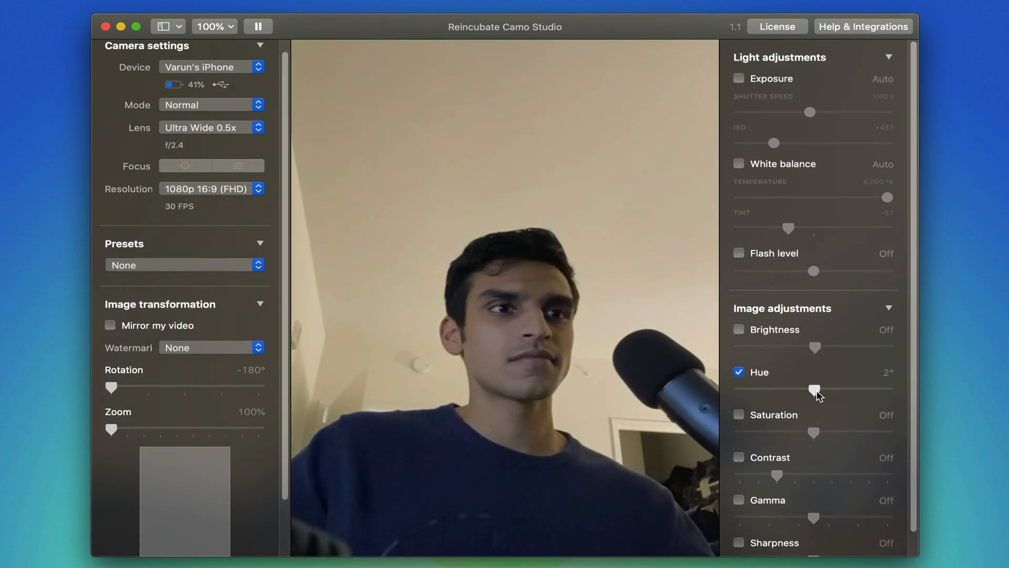
pyautogui.click(739, 373)
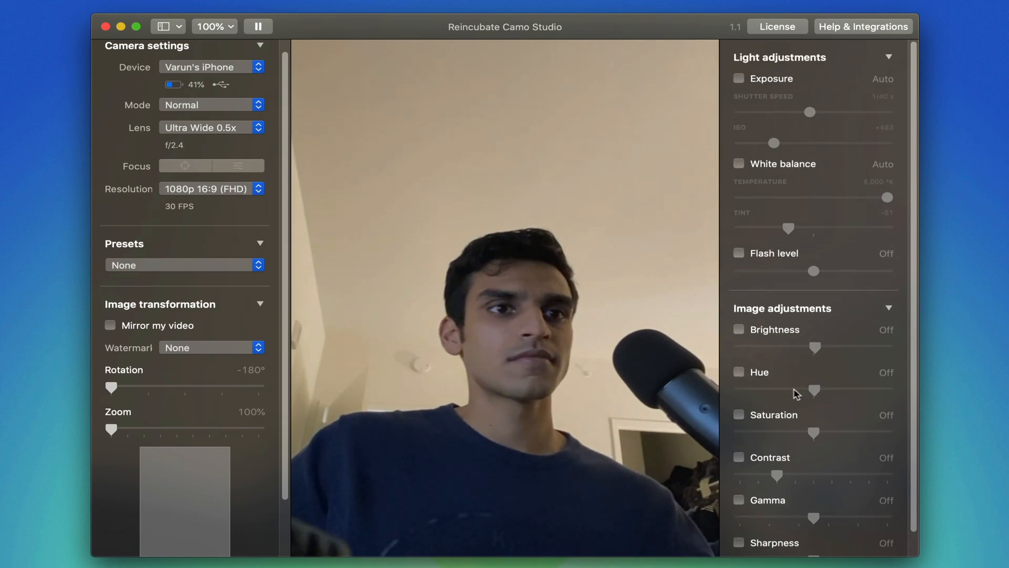
pyautogui.click(739, 413)
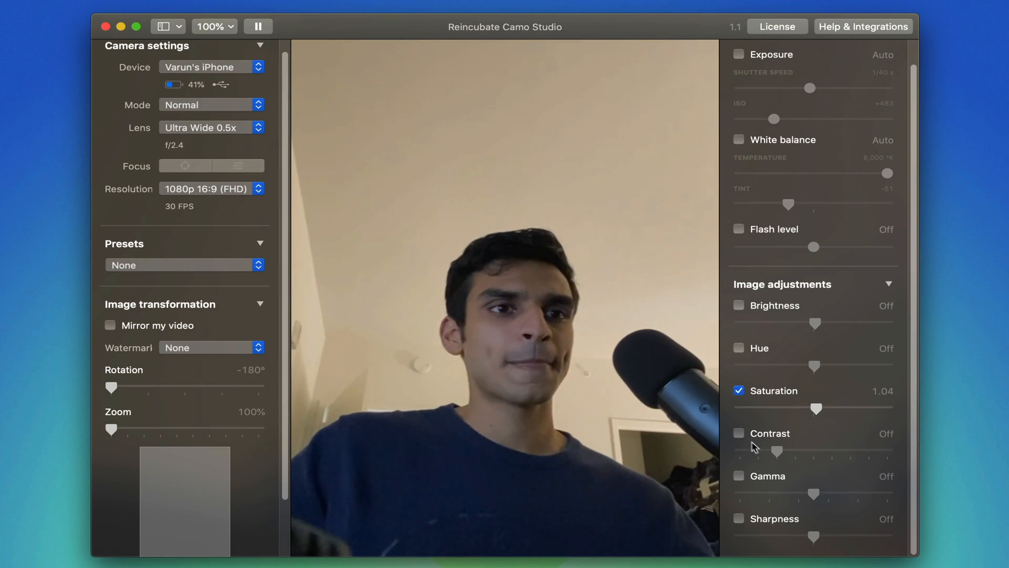
pyautogui.click(739, 433)
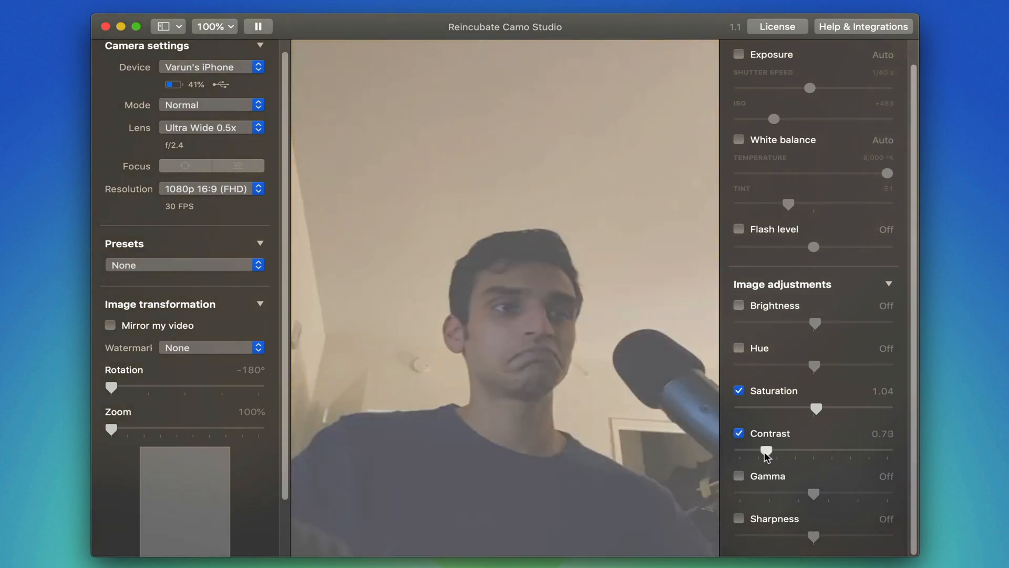
pyautogui.click(739, 433)
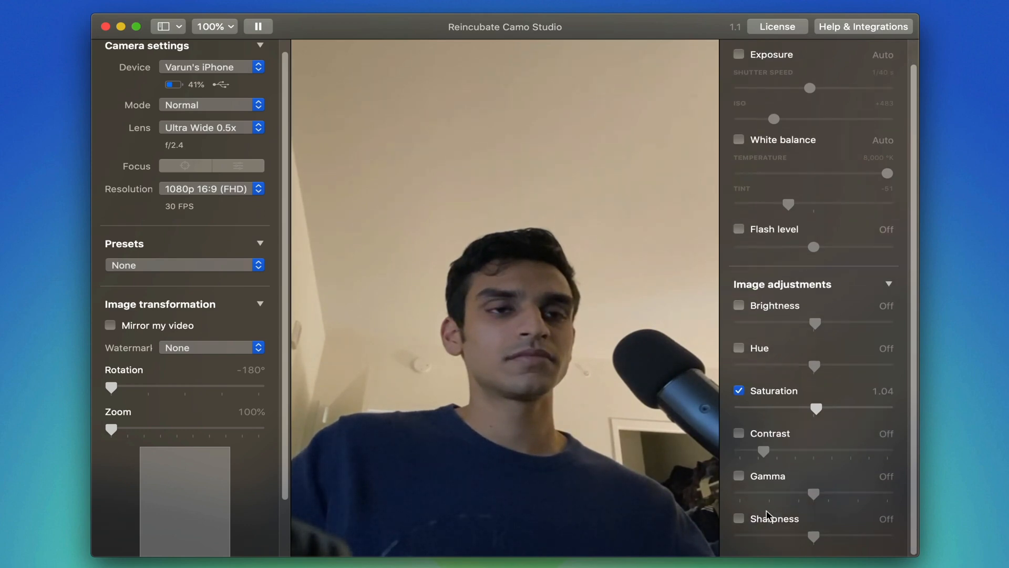
pyautogui.click(863, 26)
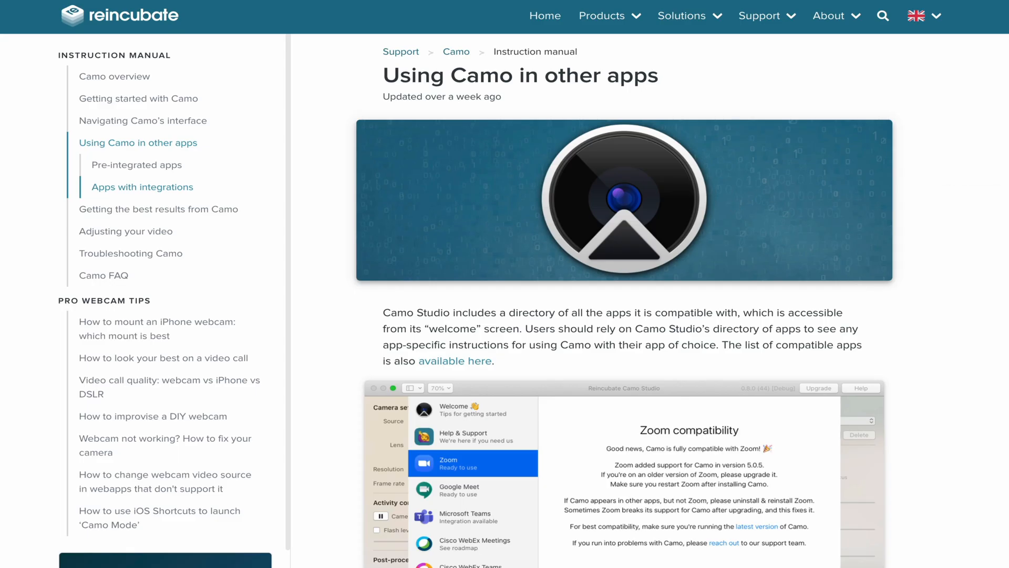
# Scroll the 'Using Camo in other apps' manual past the Zoom settings image.
pyautogui.scroll(-3)
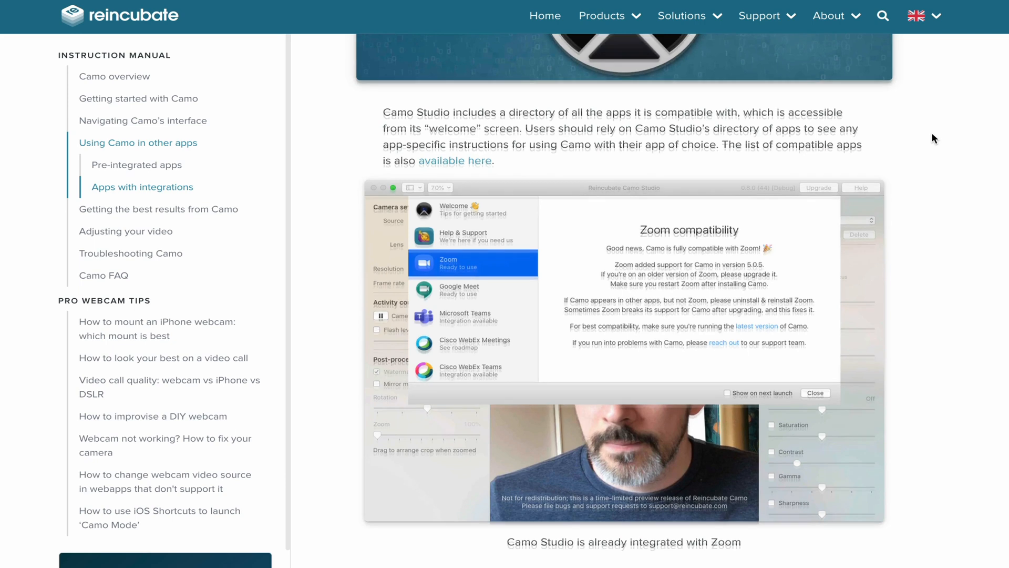
pyautogui.scroll(-3)
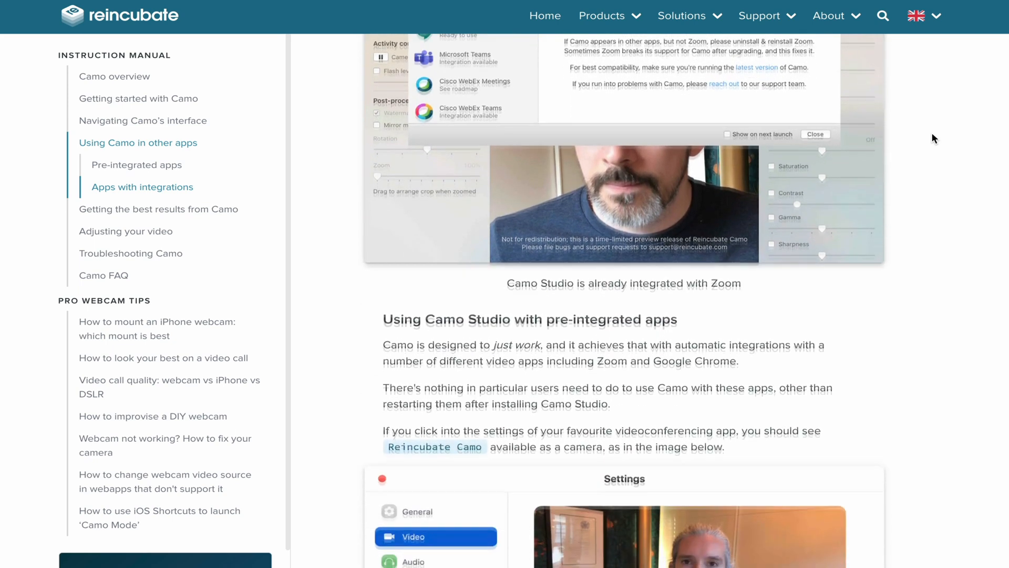
pyautogui.scroll(-3)
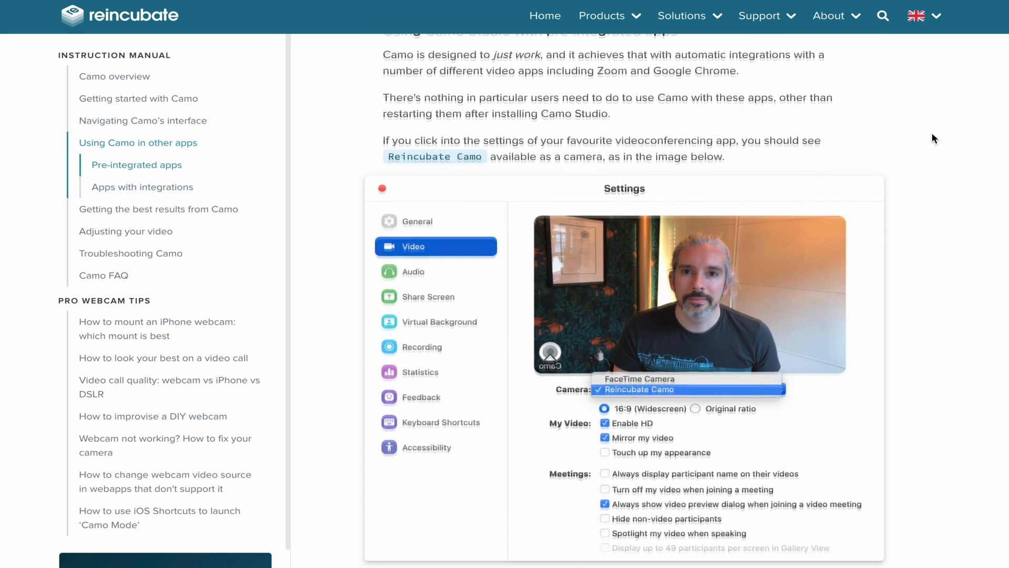
pyautogui.scroll(-3)
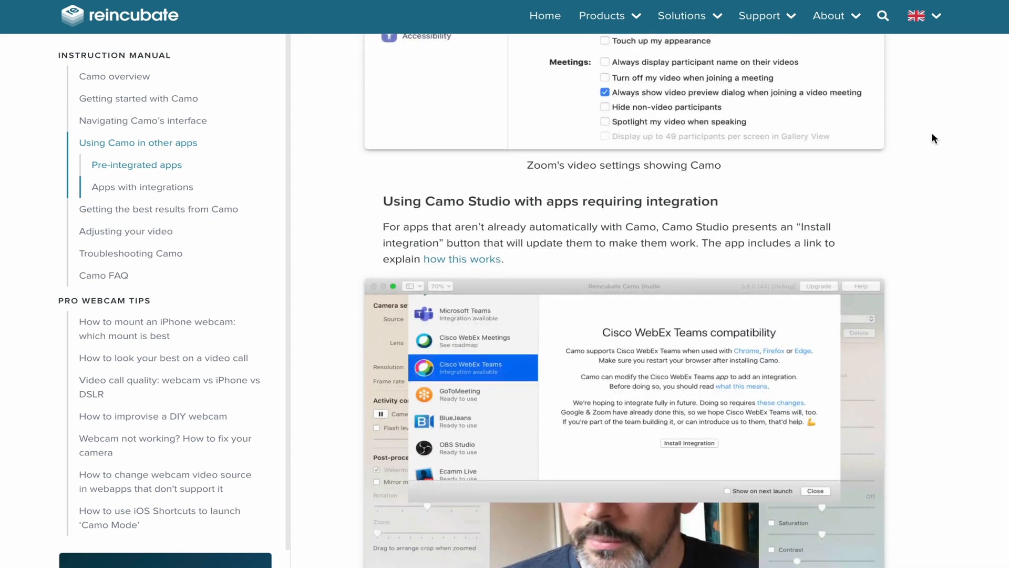
pyautogui.scroll(-3)
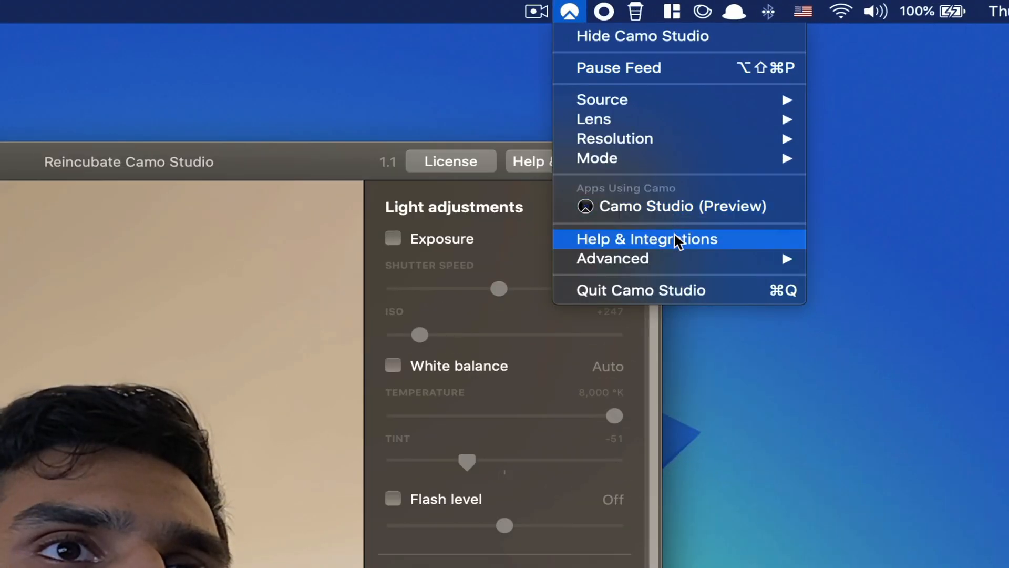
# Browse the Help & Integrations app directory and show Skype's installed integration details.
pyautogui.click(645, 238)
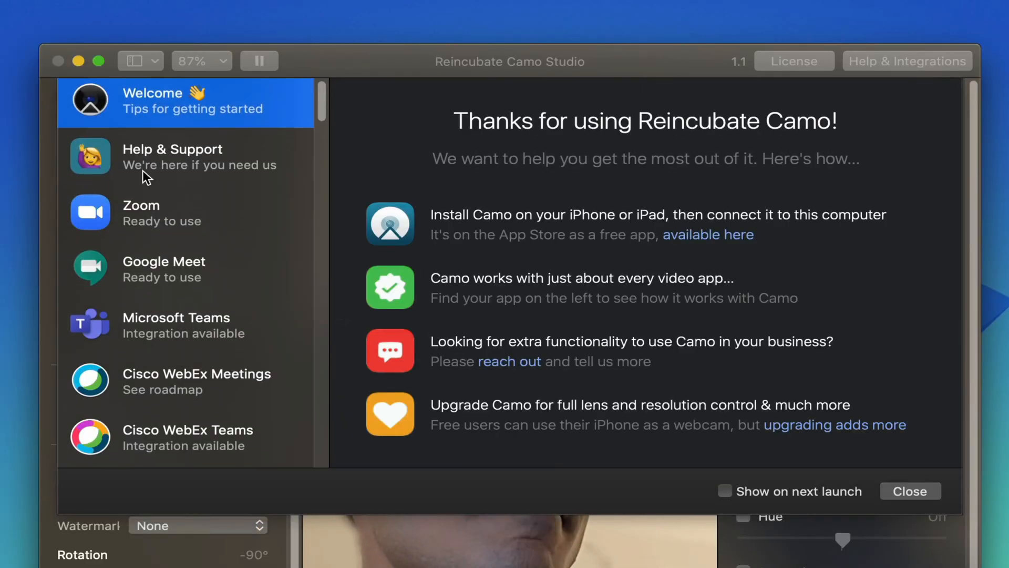
pyautogui.scroll(-3)
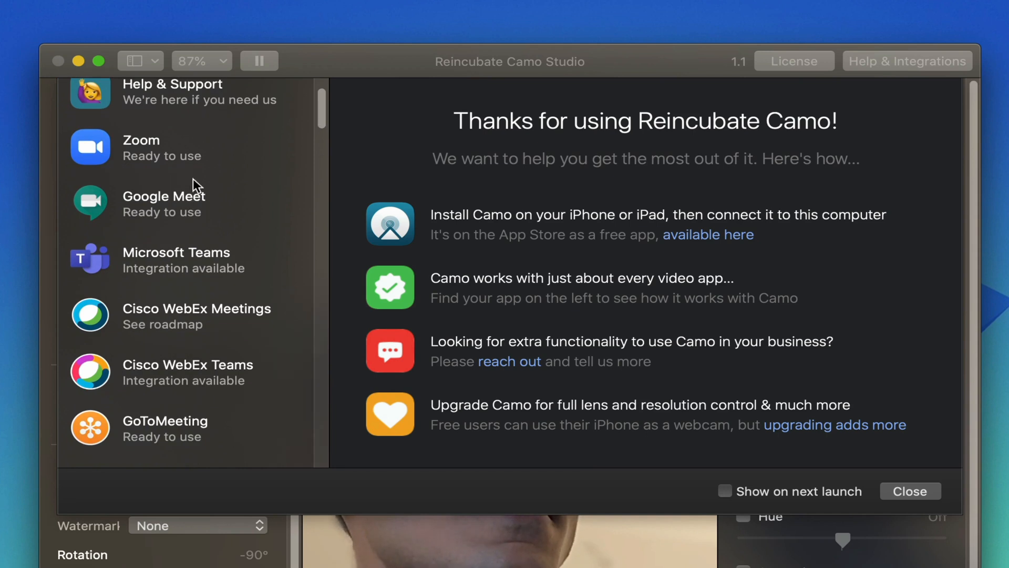
pyautogui.scroll(-3)
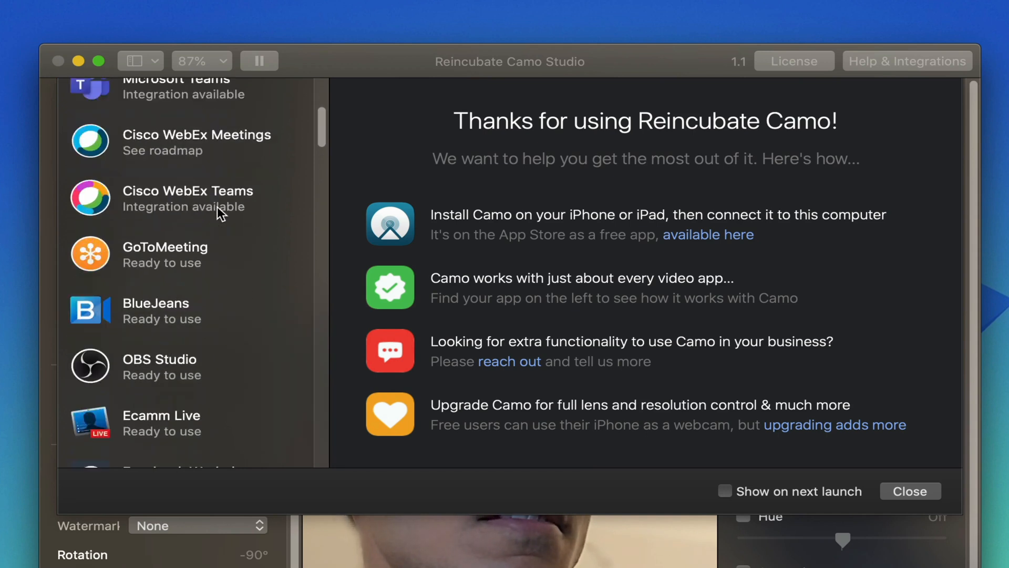
pyautogui.scroll(-3)
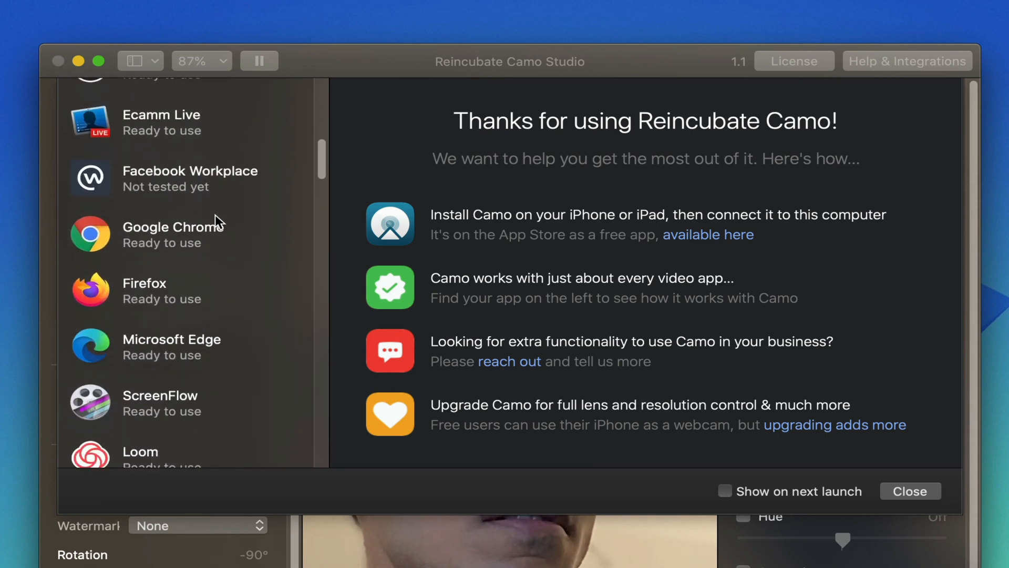
pyautogui.scroll(-3)
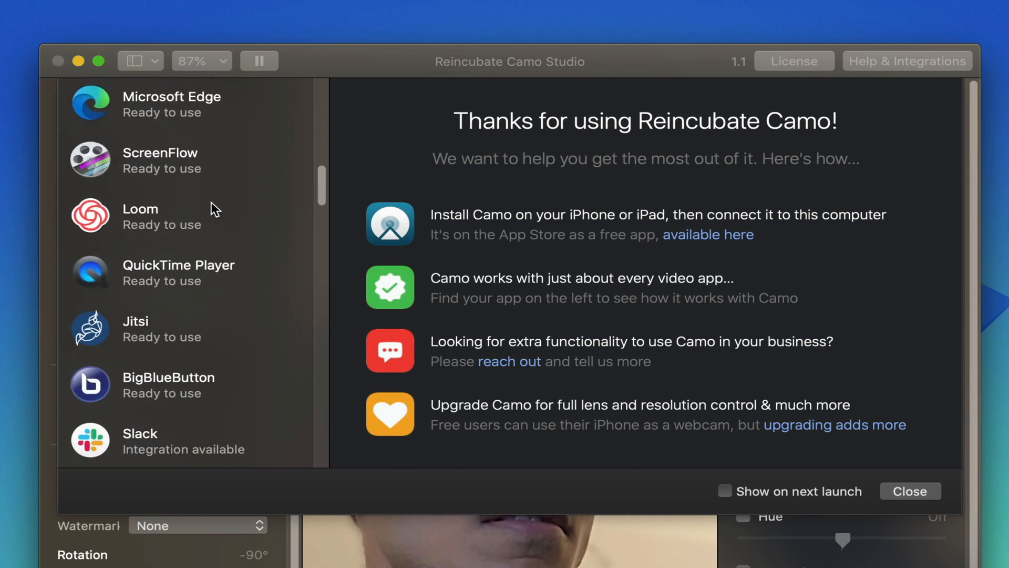
pyautogui.scroll(-3)
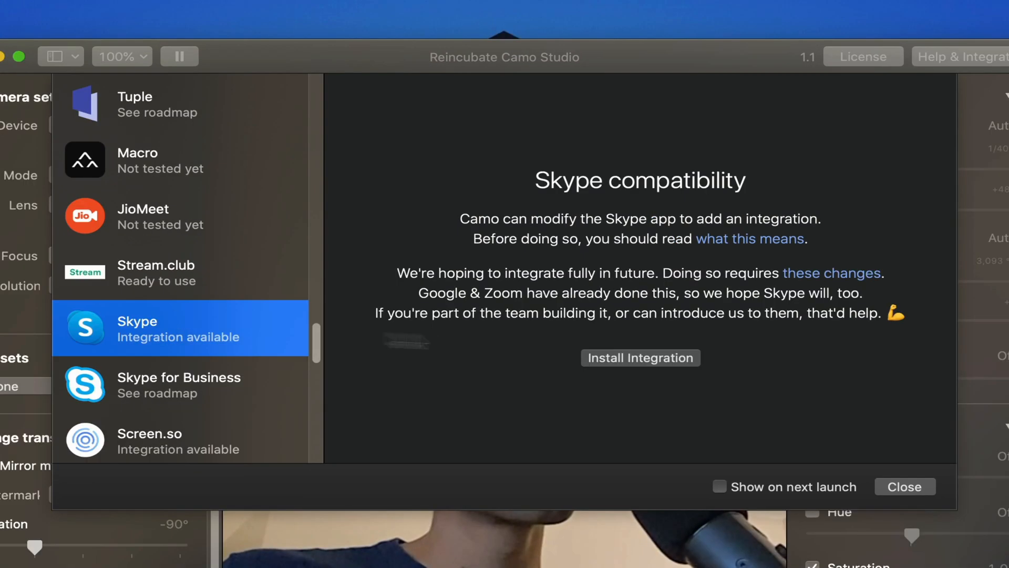
pyautogui.click(640, 358)
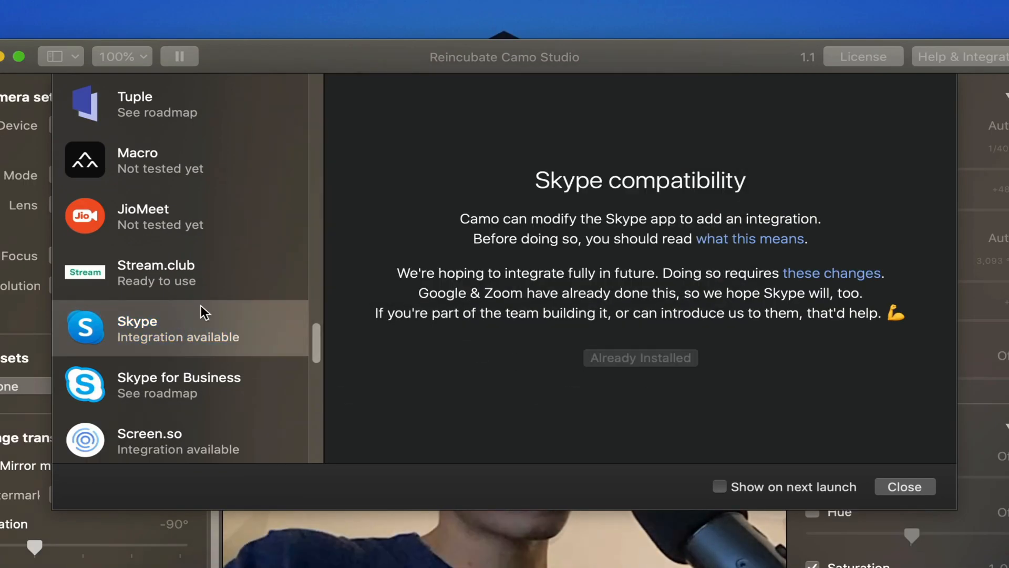
pyautogui.moveTo(192, 358)
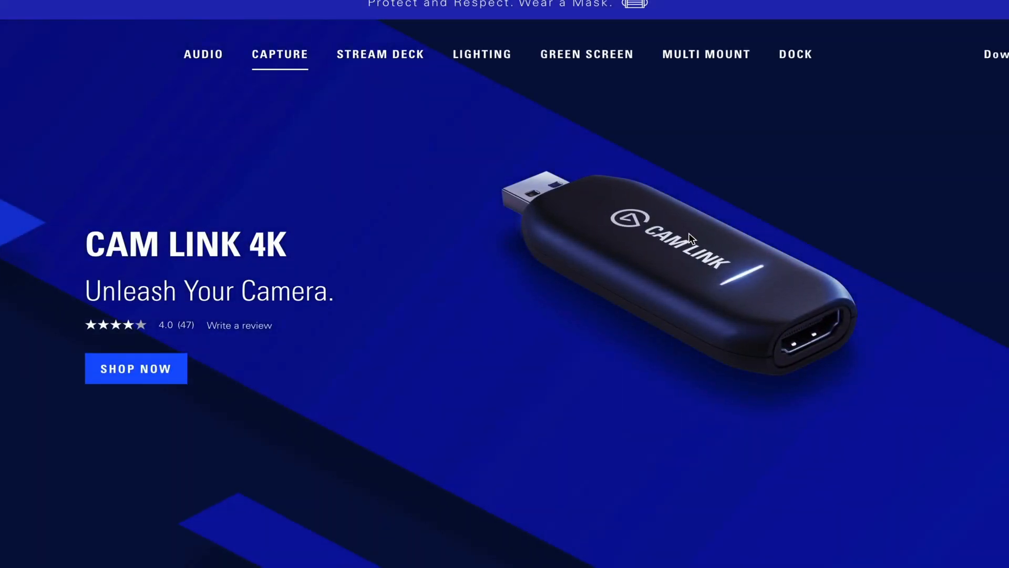
# Scroll the Cam Link 4K page down to the camcorder-to-laptop diagram.
pyautogui.scroll(-3)
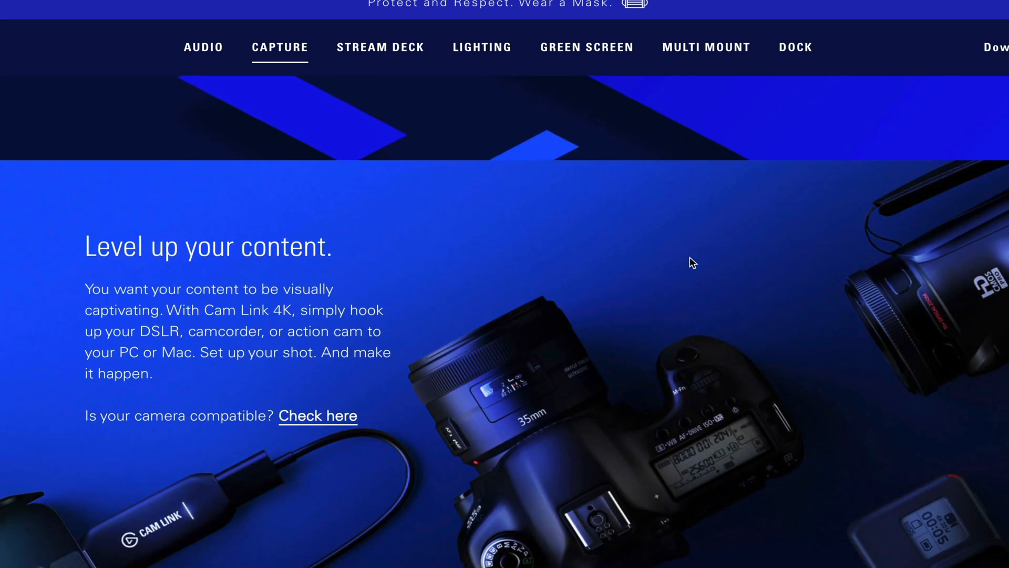
pyautogui.scroll(-3)
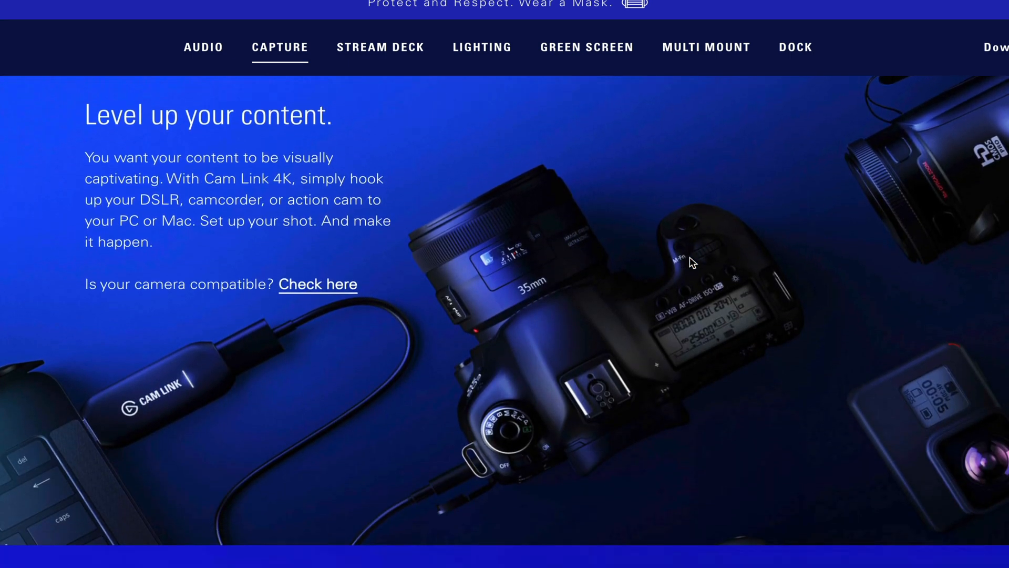
pyautogui.scroll(-3)
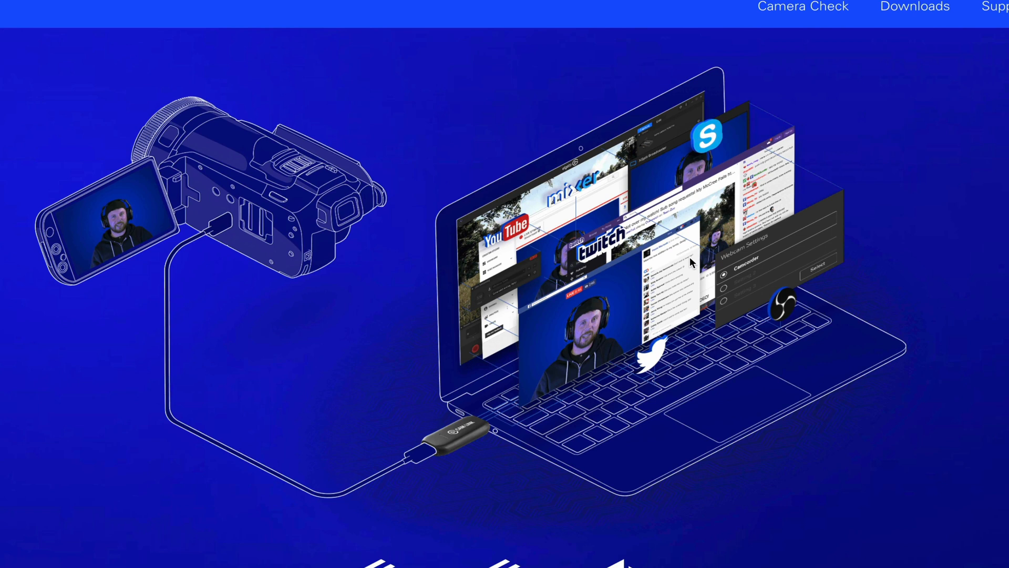
pyautogui.scroll(-3)
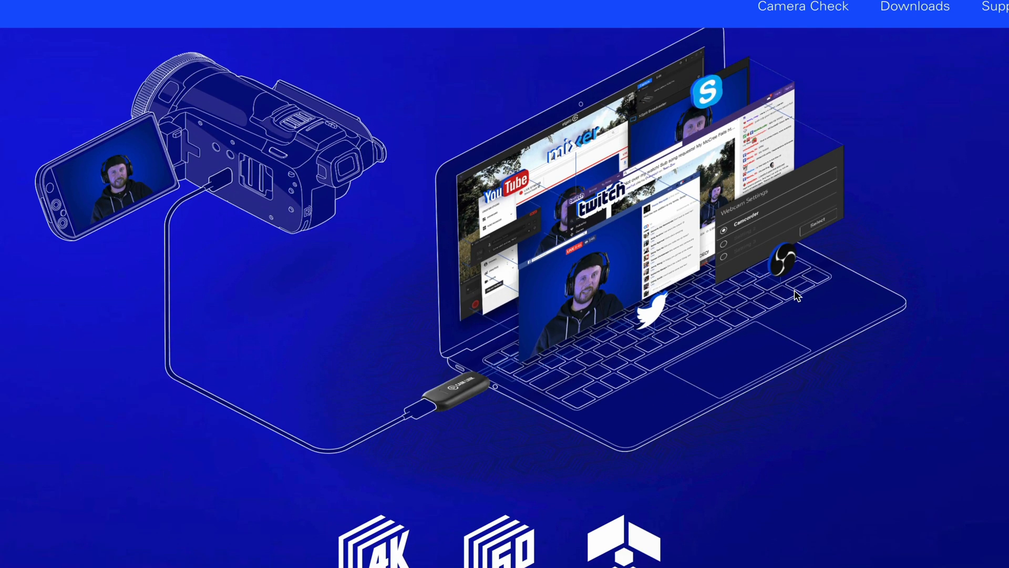